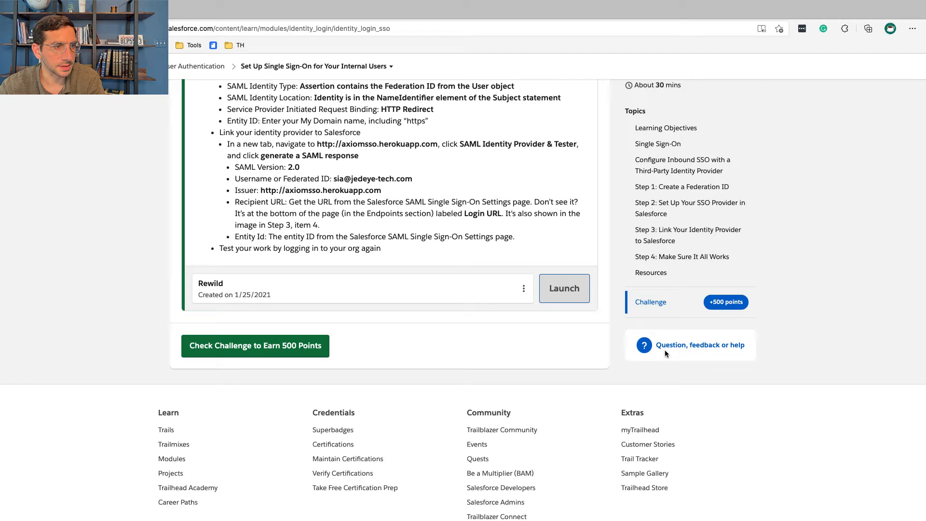
Leave the module via its 'Question, feedback or help' link and reach Trailhead Help's Take Action section
click(700, 345)
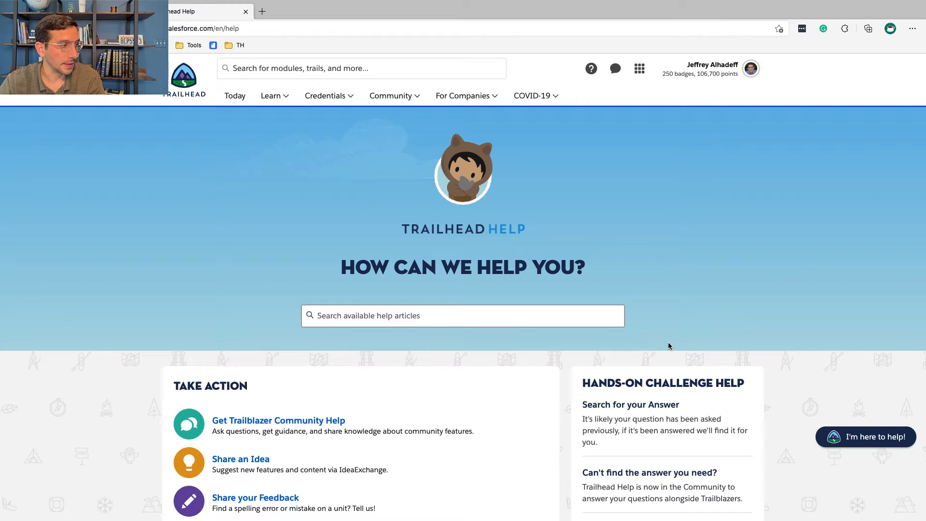
scroll(down, 3)
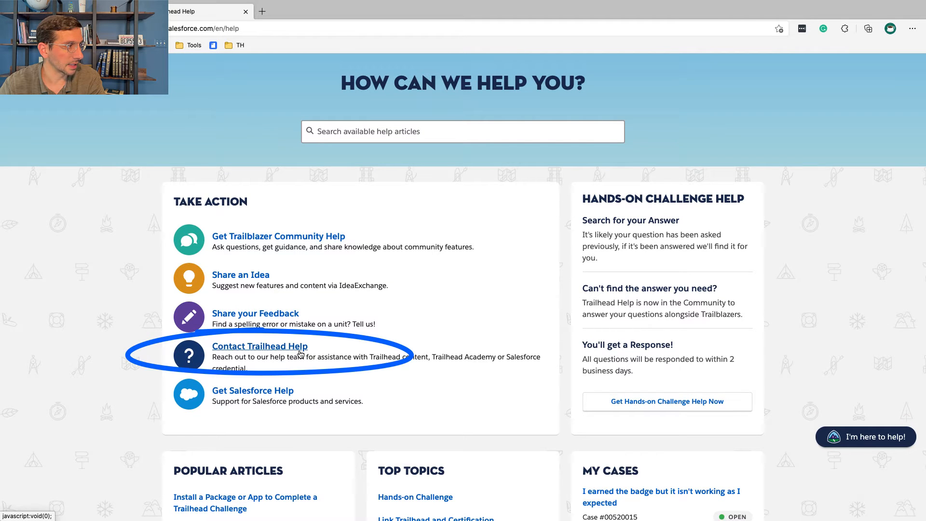
Contact Trailhead Help, choose Share Feedback, and start a Trailhead Content Feedback case
click(260, 345)
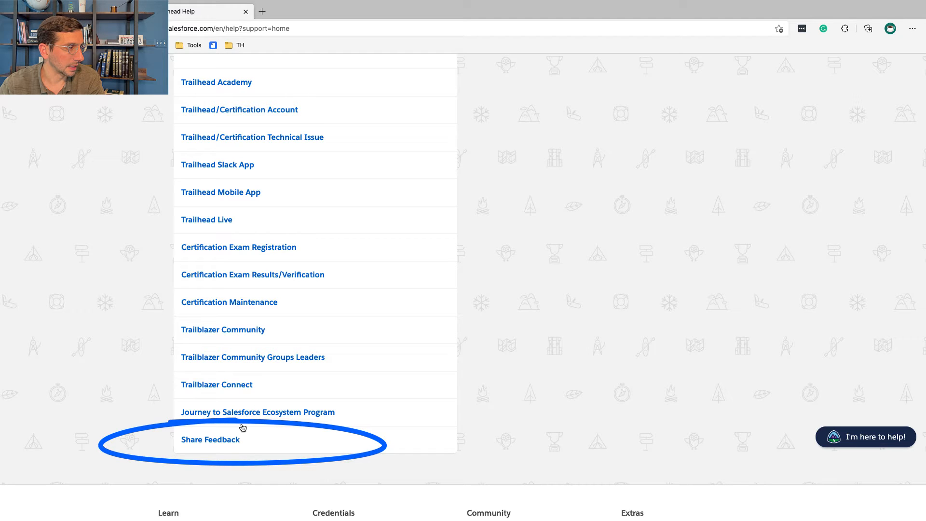
click(211, 440)
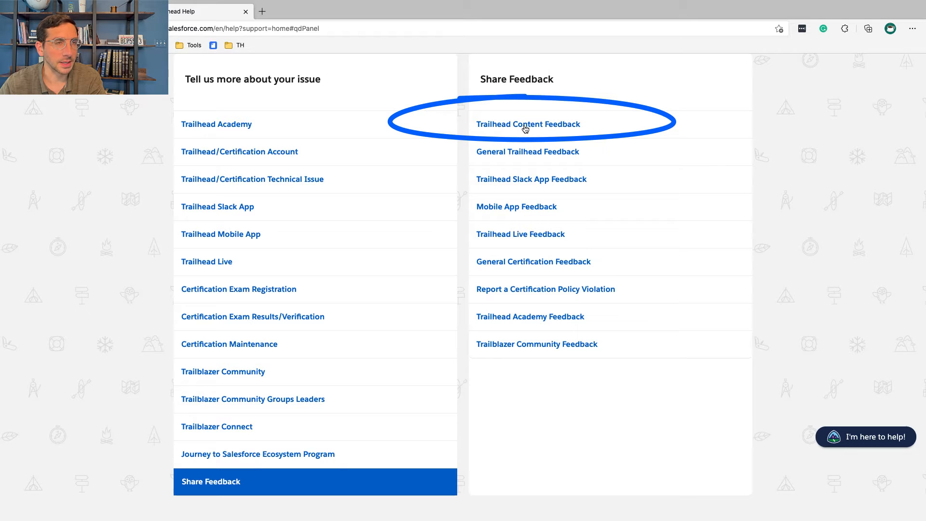
click(528, 125)
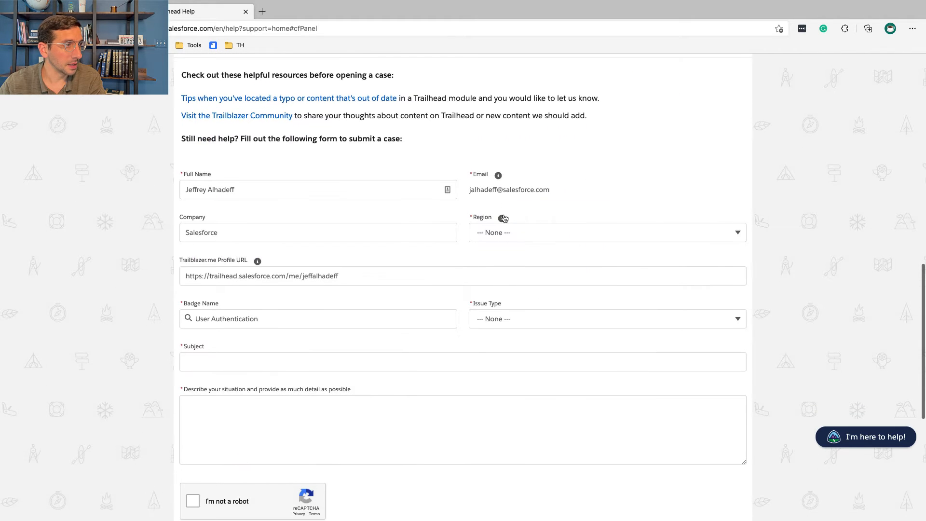